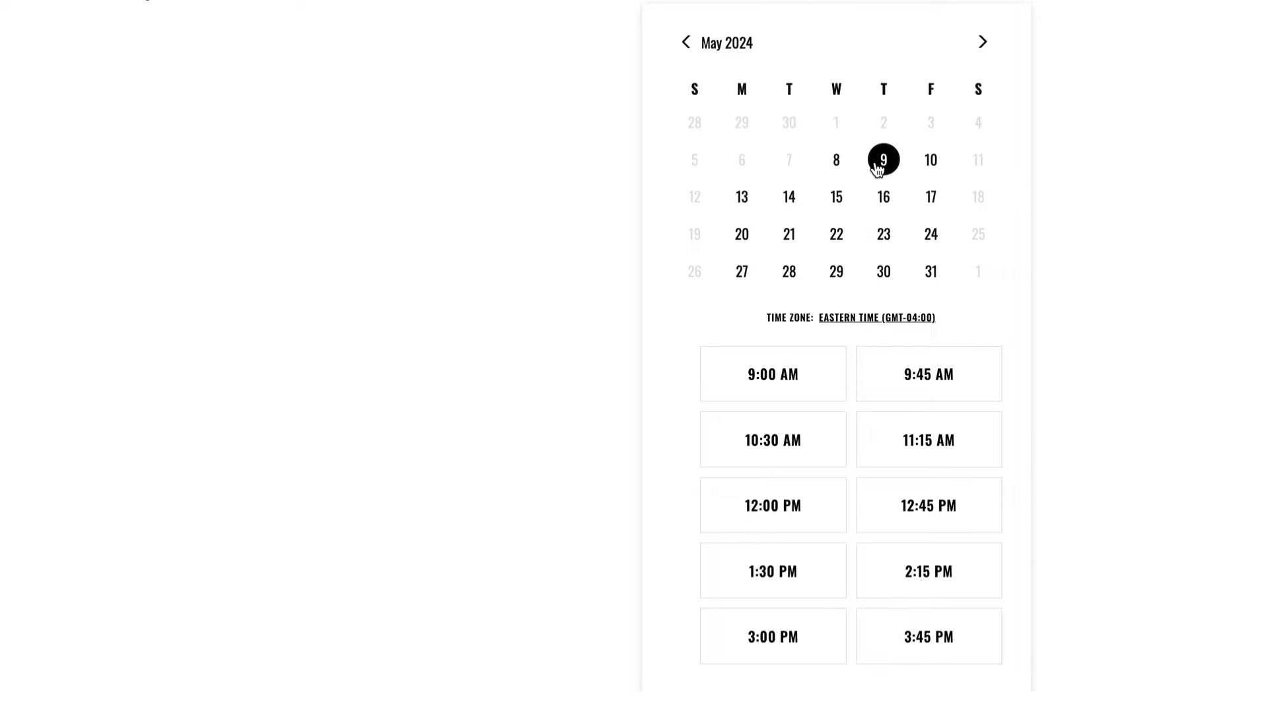
mouse_move(771, 440)
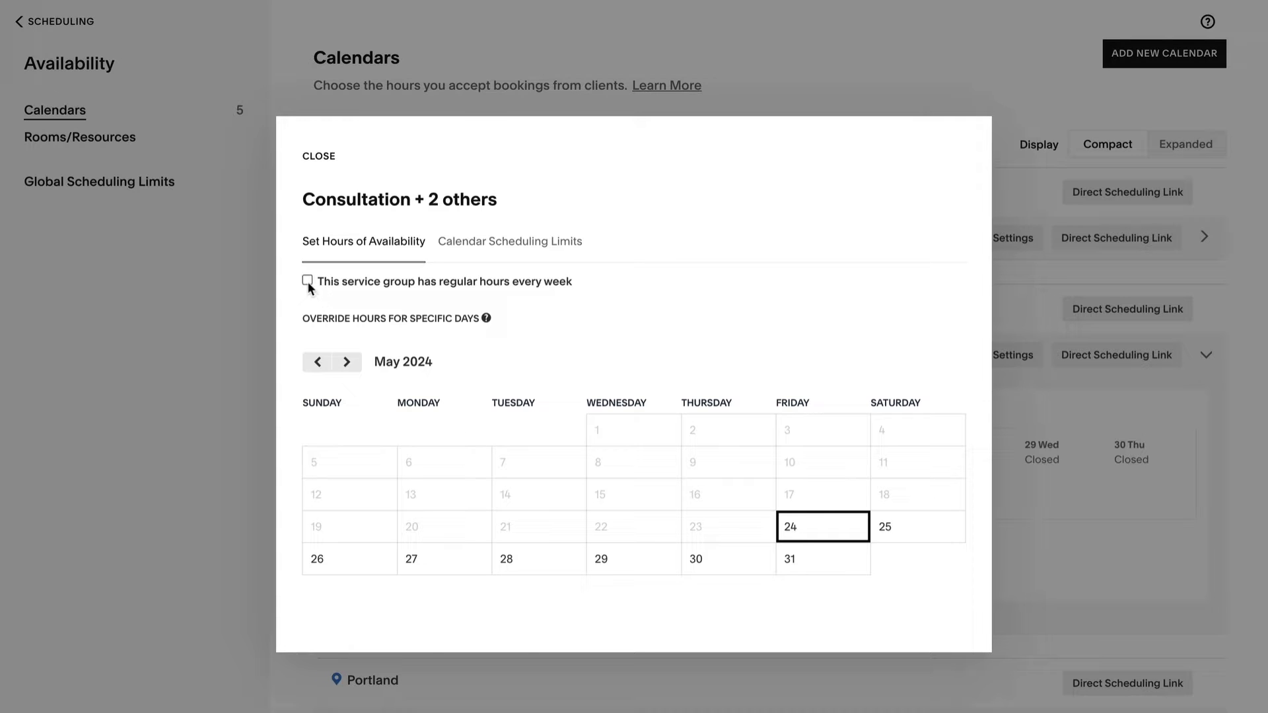
Enable regular weekly hours for the Consultation + 2 others group, leaving every day Closed.
left_click(307, 281)
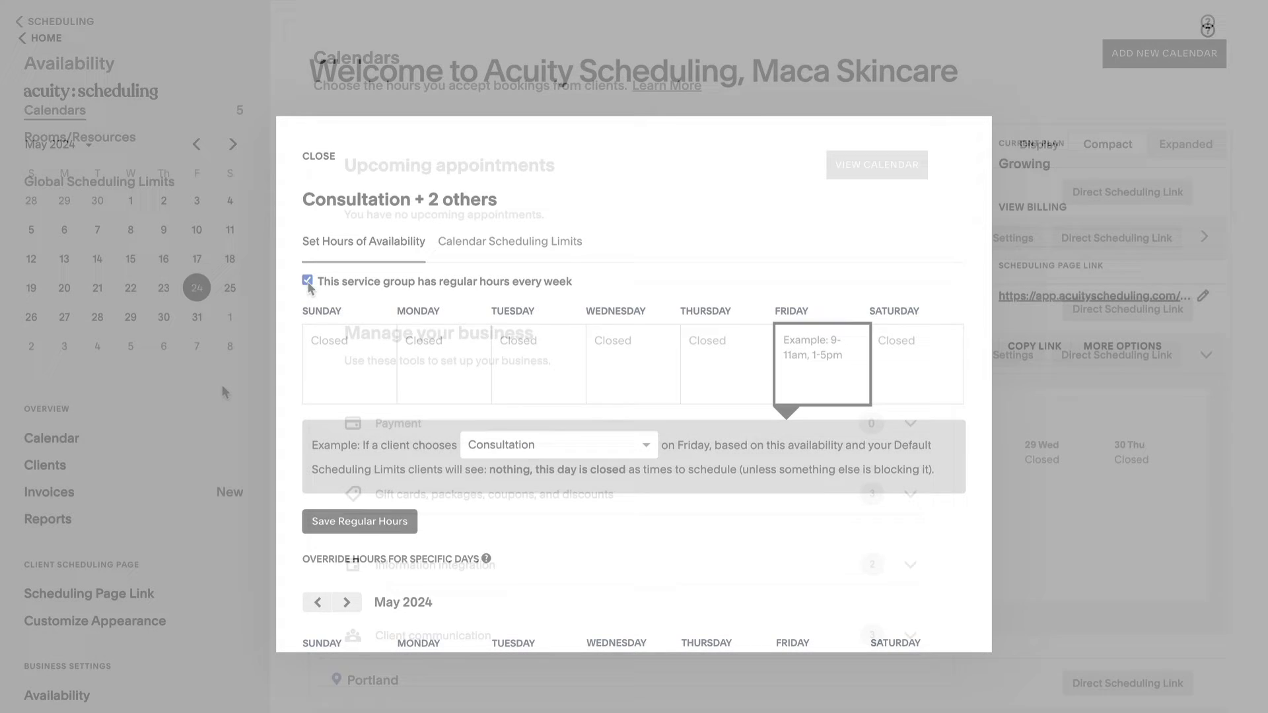
Under Availability > Calendars, edit the New York Schedule's Consultation group availability.
left_click(318, 155)
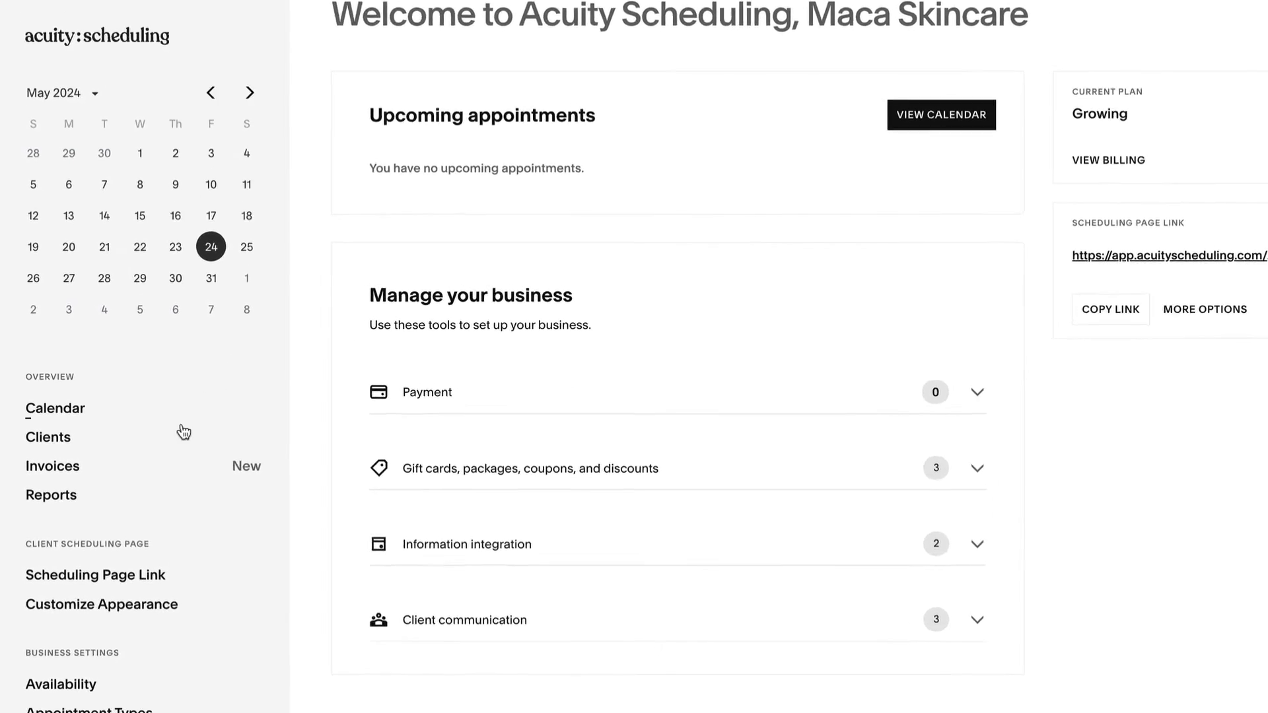
left_click(60, 684)
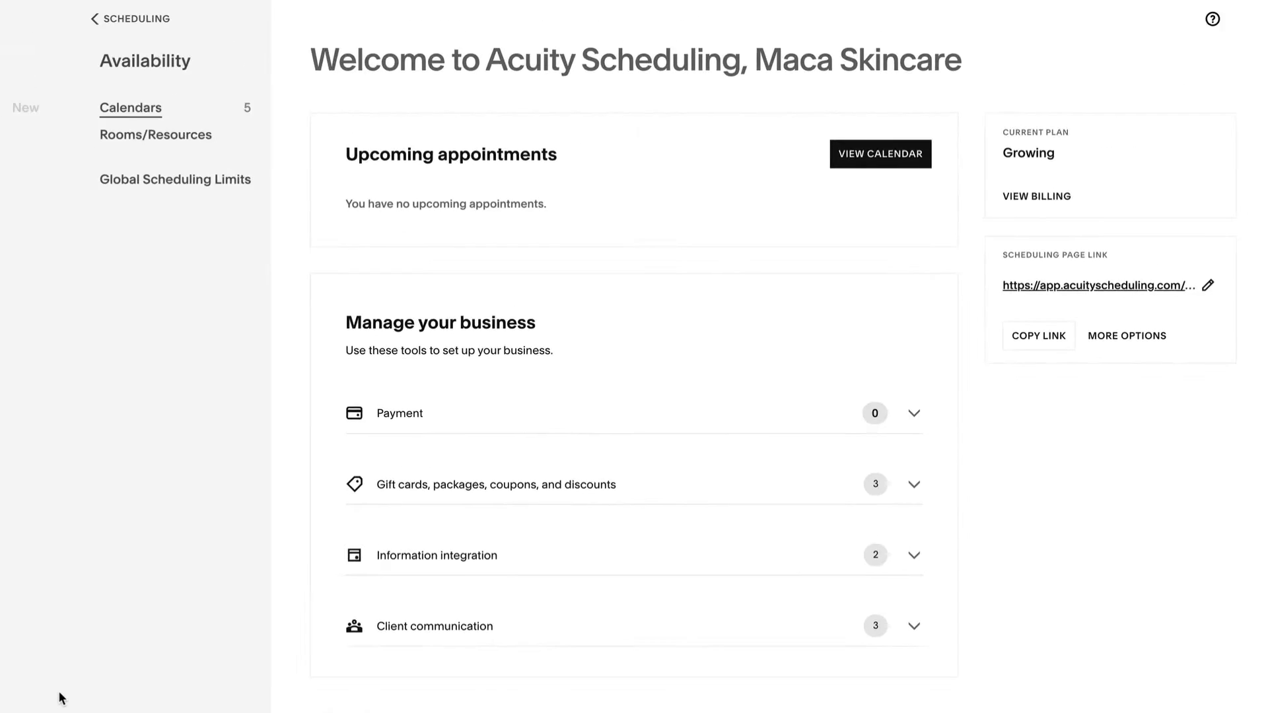
left_click(130, 108)
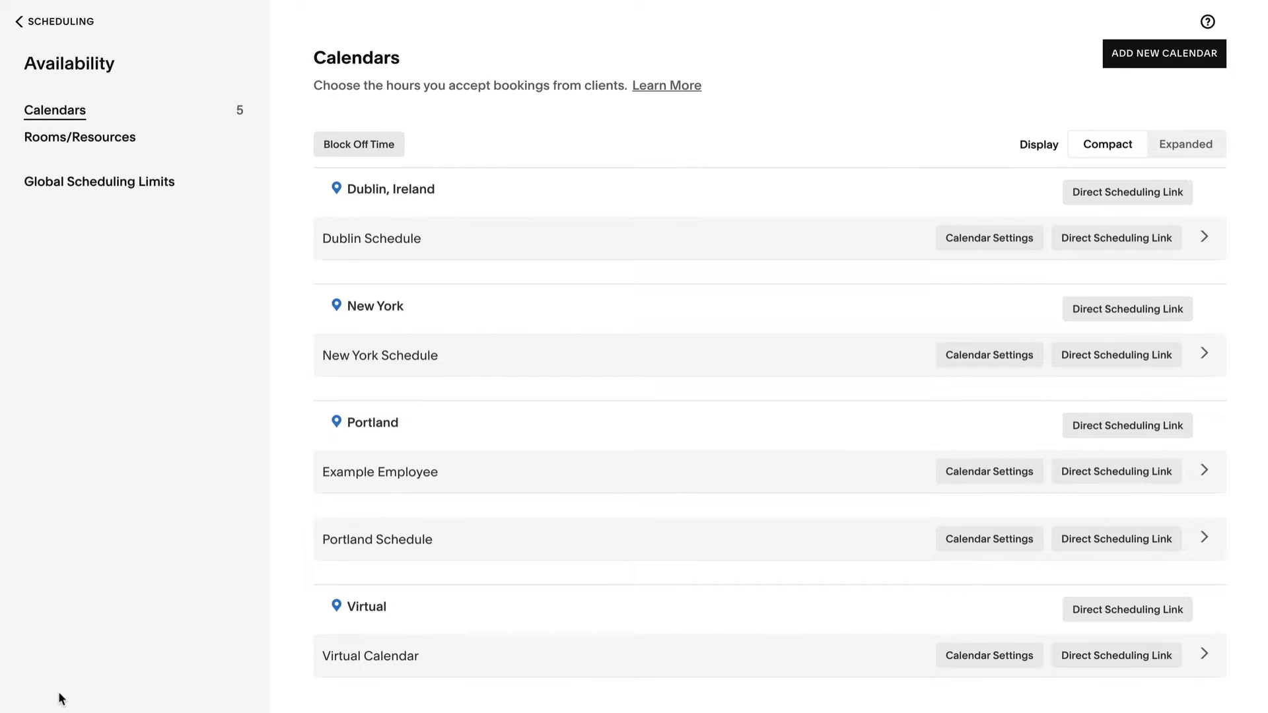
mouse_move(428, 366)
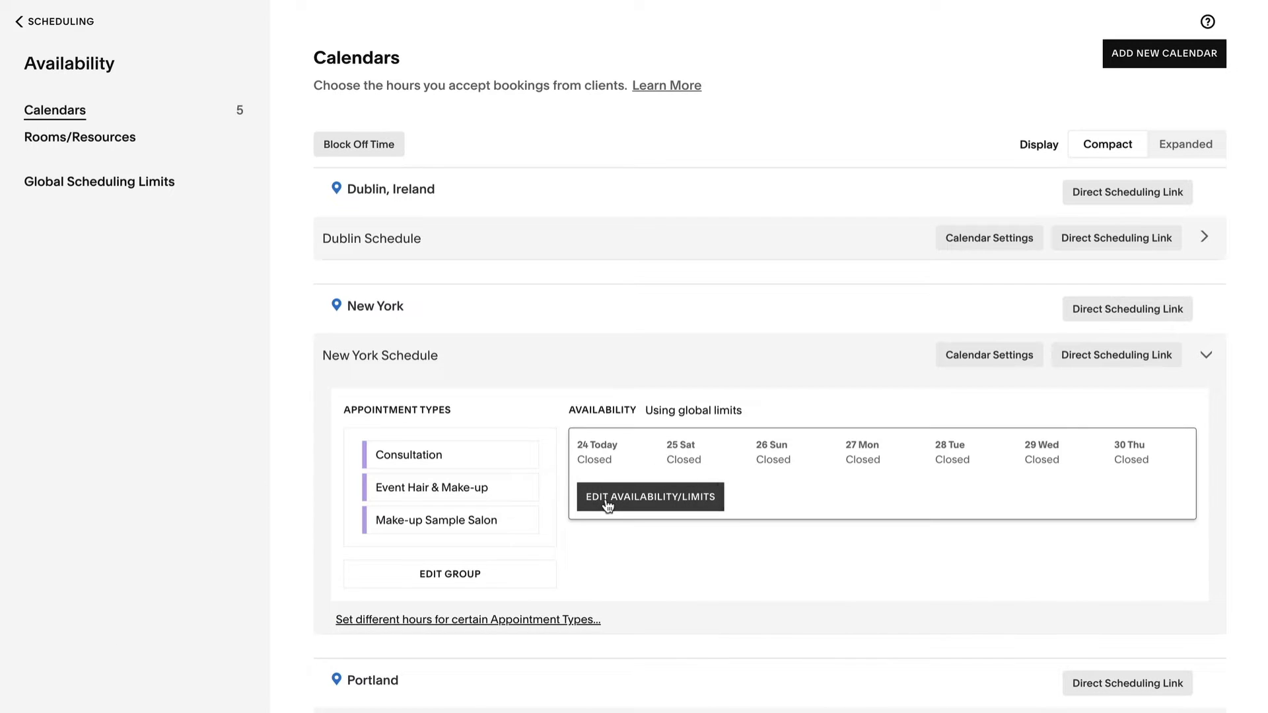
left_click(649, 497)
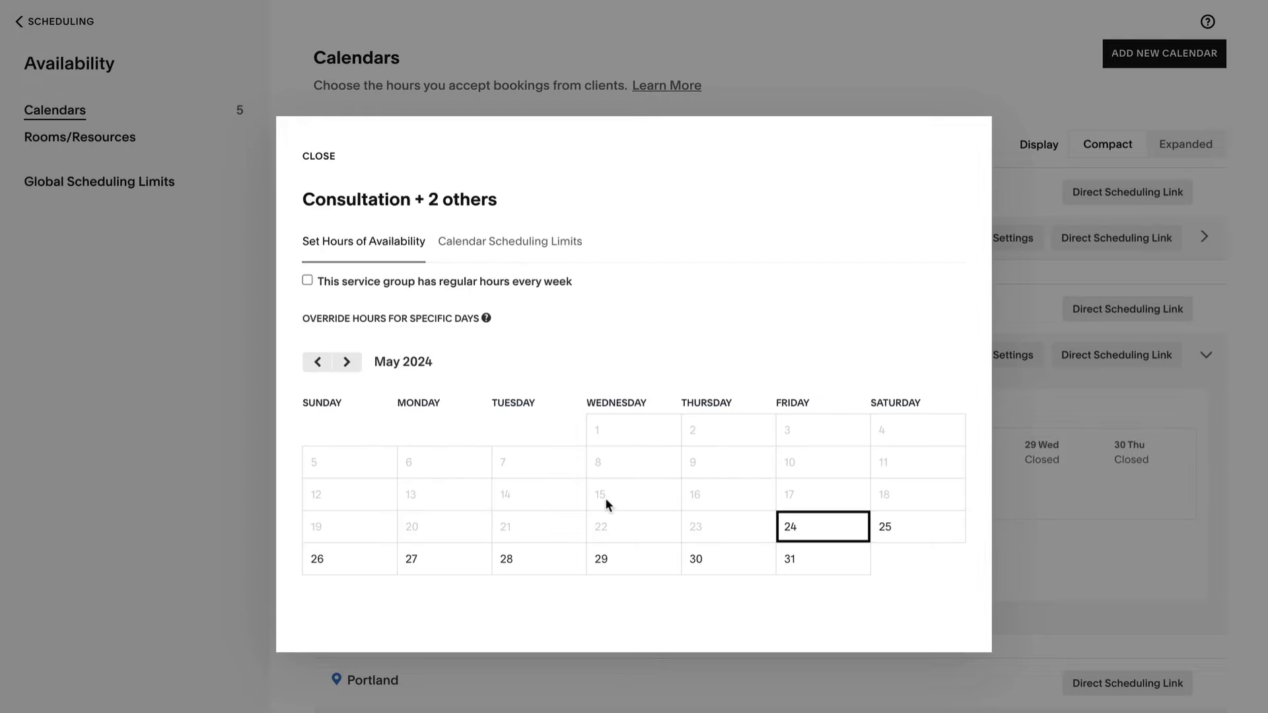
mouse_move(307, 281)
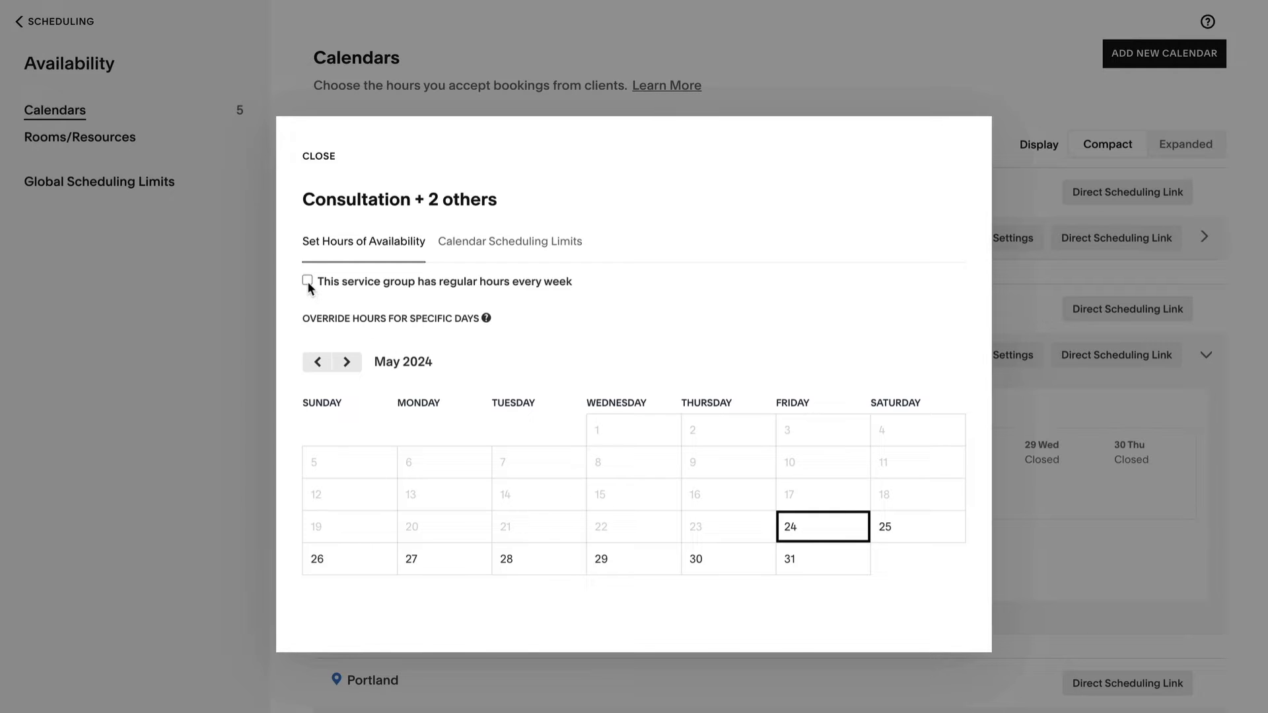
Save 10:00am-4:00pm regular hours for Monday, Tuesday, Thursday and Friday.
left_click(307, 280)
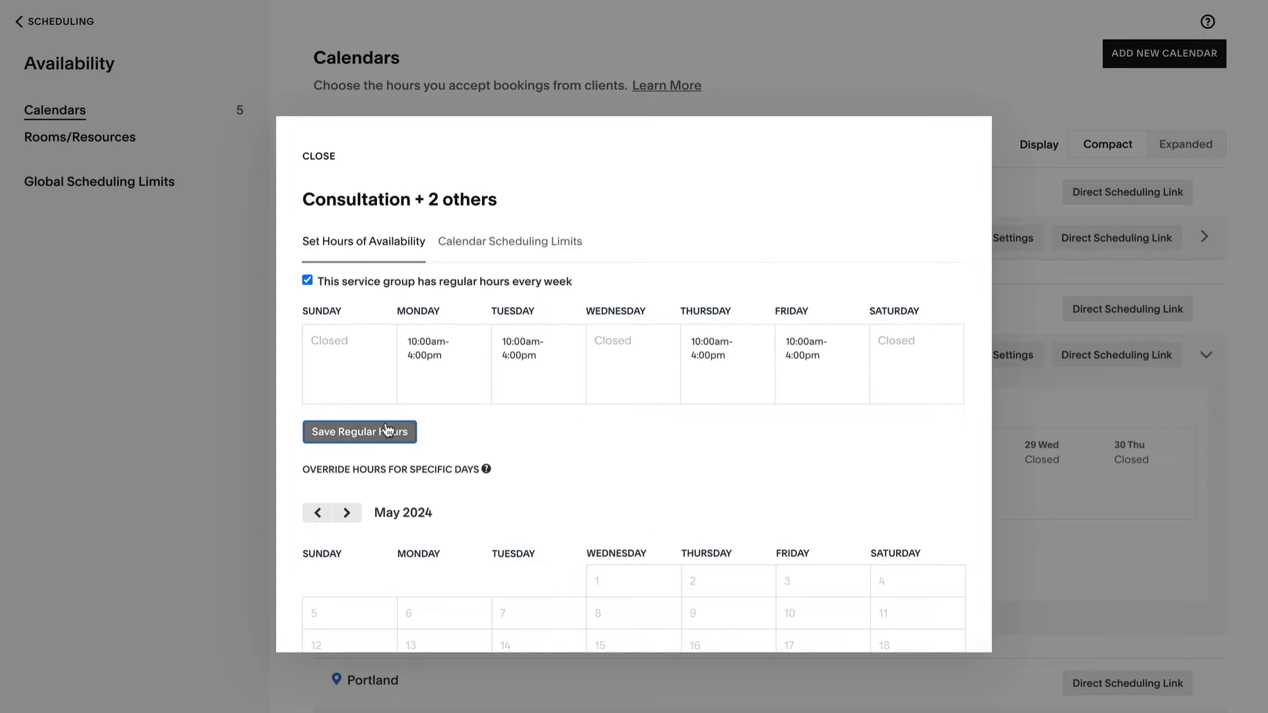
left_click(360, 431)
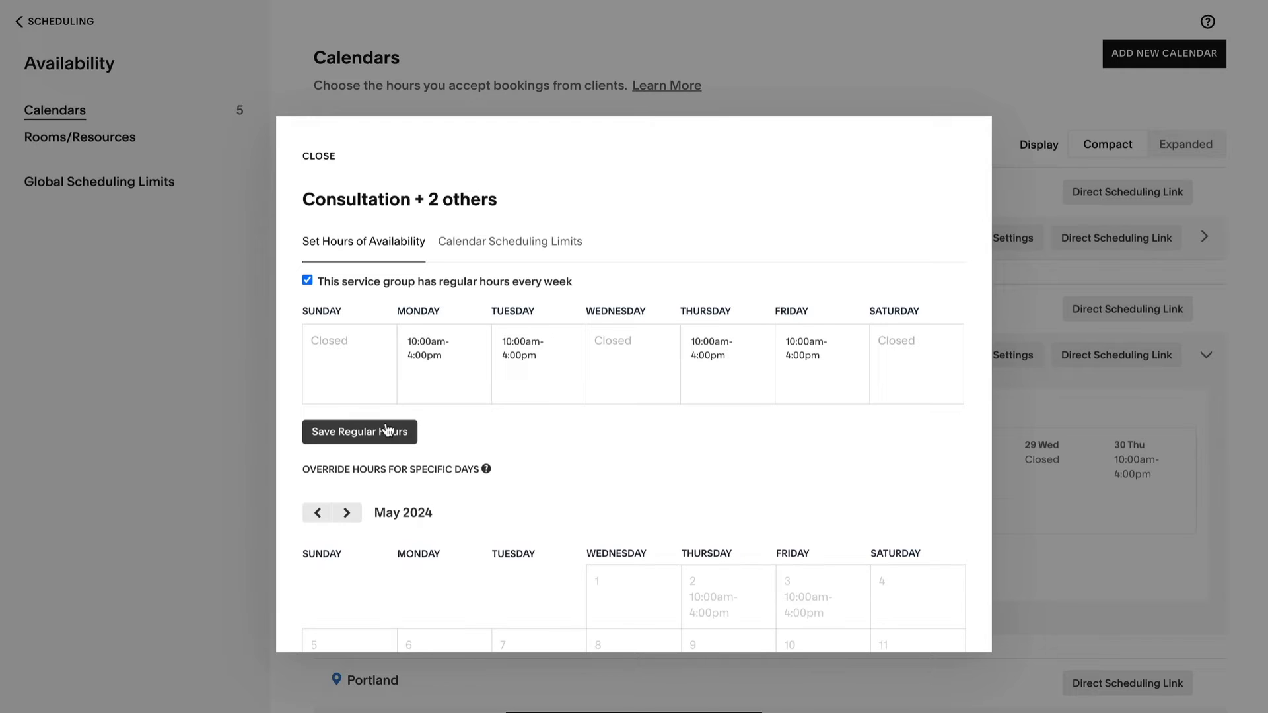
left_click(307, 280)
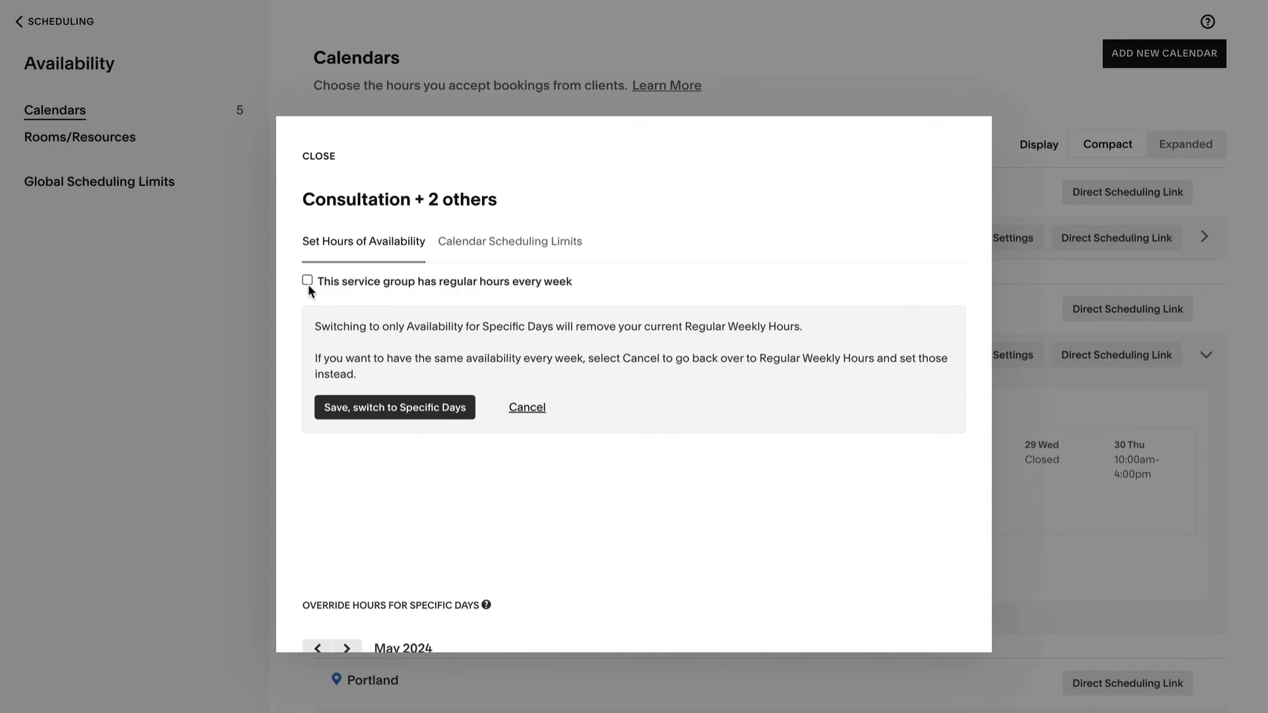
left_click(394, 407)
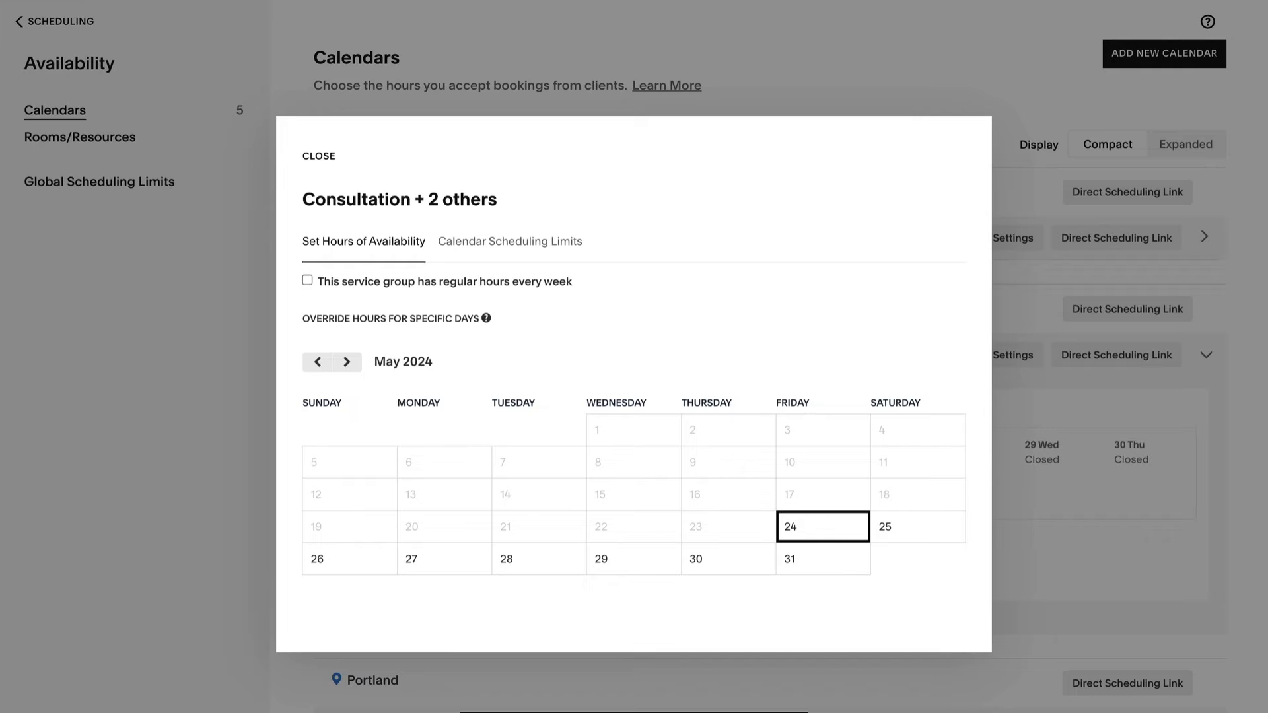
left_click(307, 280)
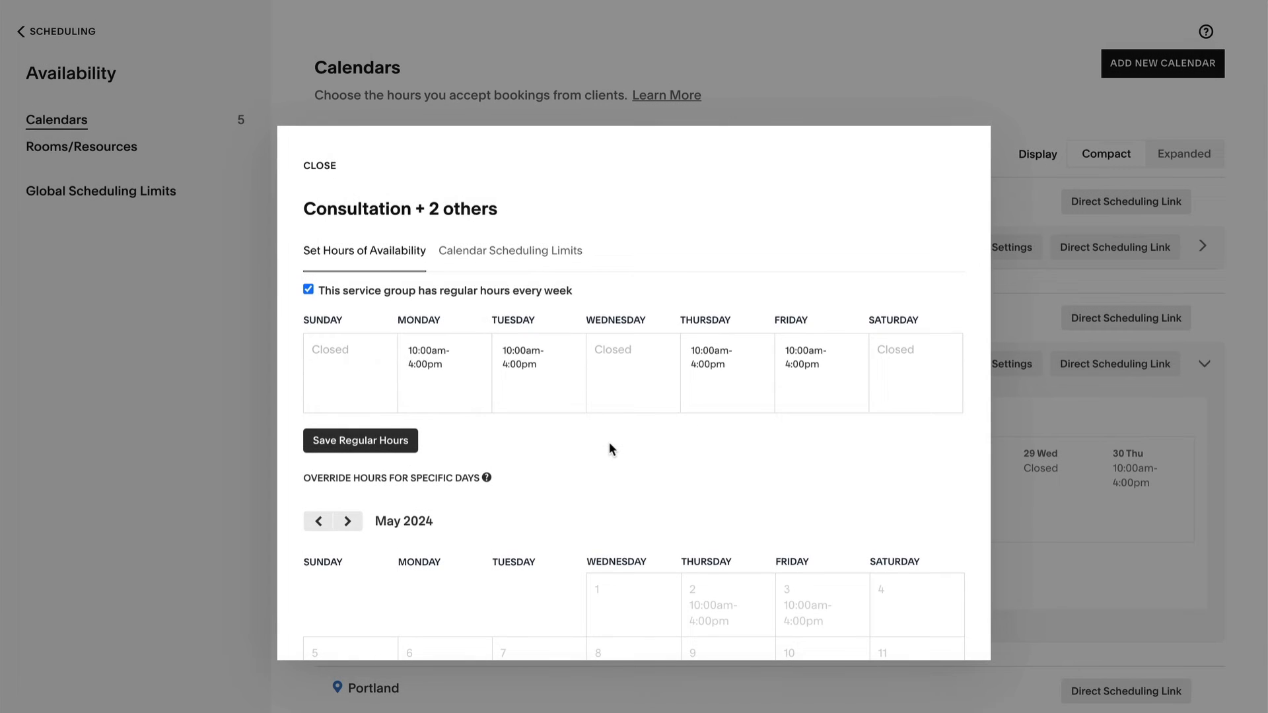
Override May 28 with hours of 12:00pm-4:30pm.
scroll("down", 3)
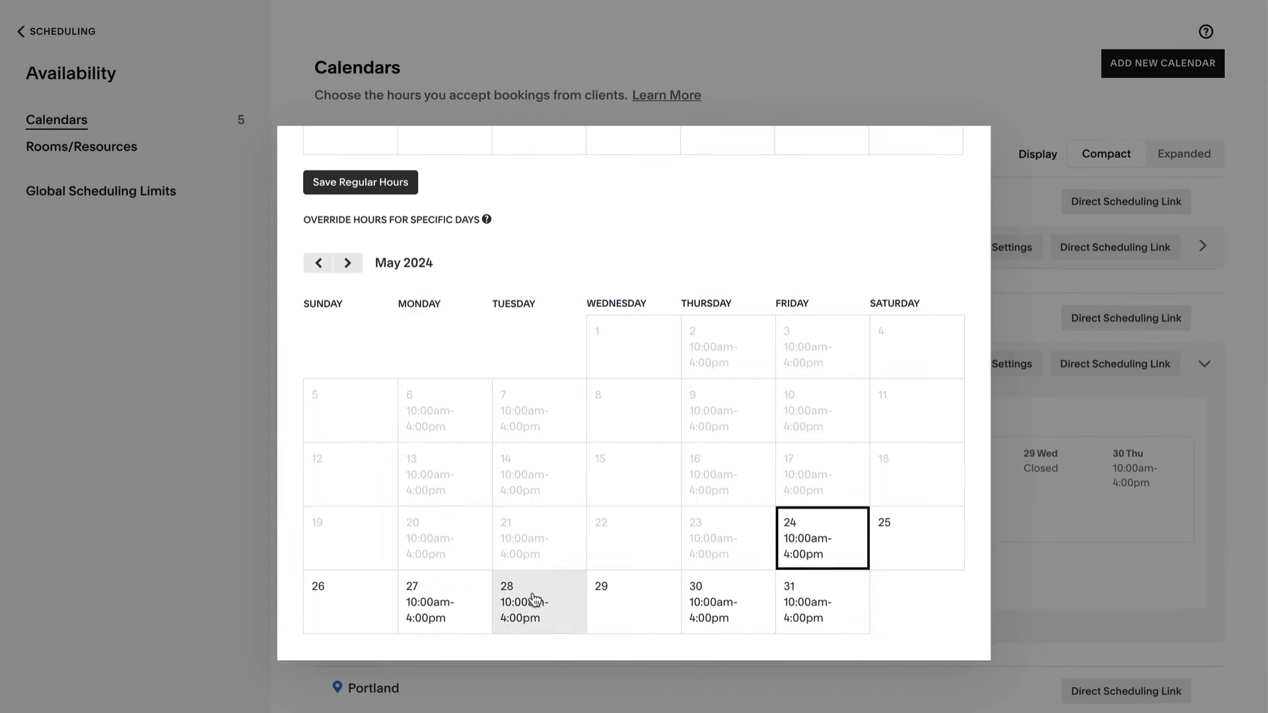
left_click(532, 601)
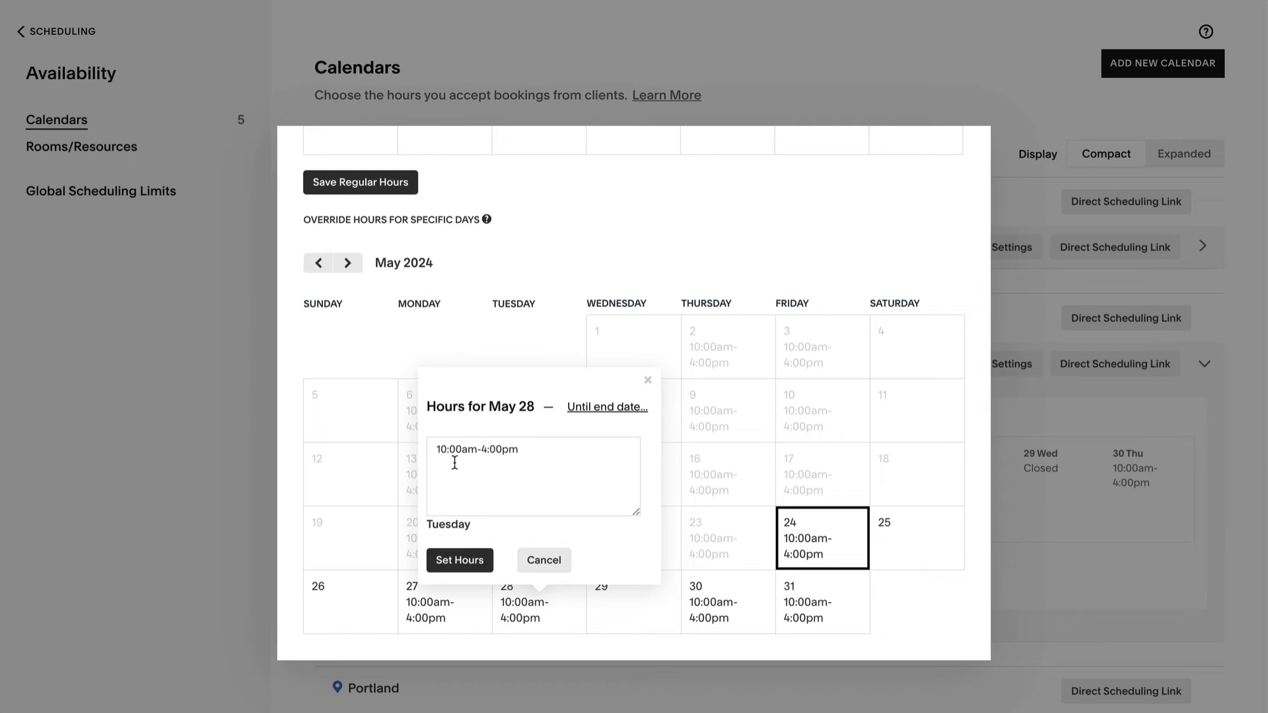
type("12:00pm-4:30pm")
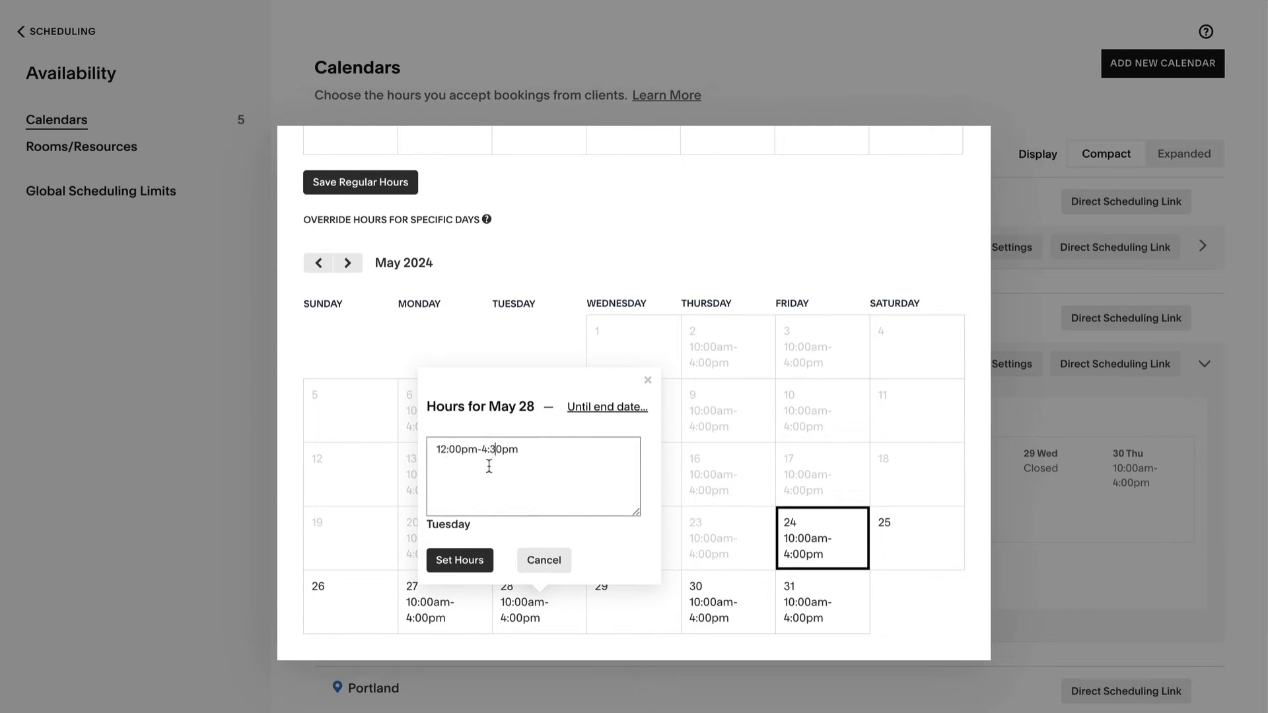
left_click(459, 560)
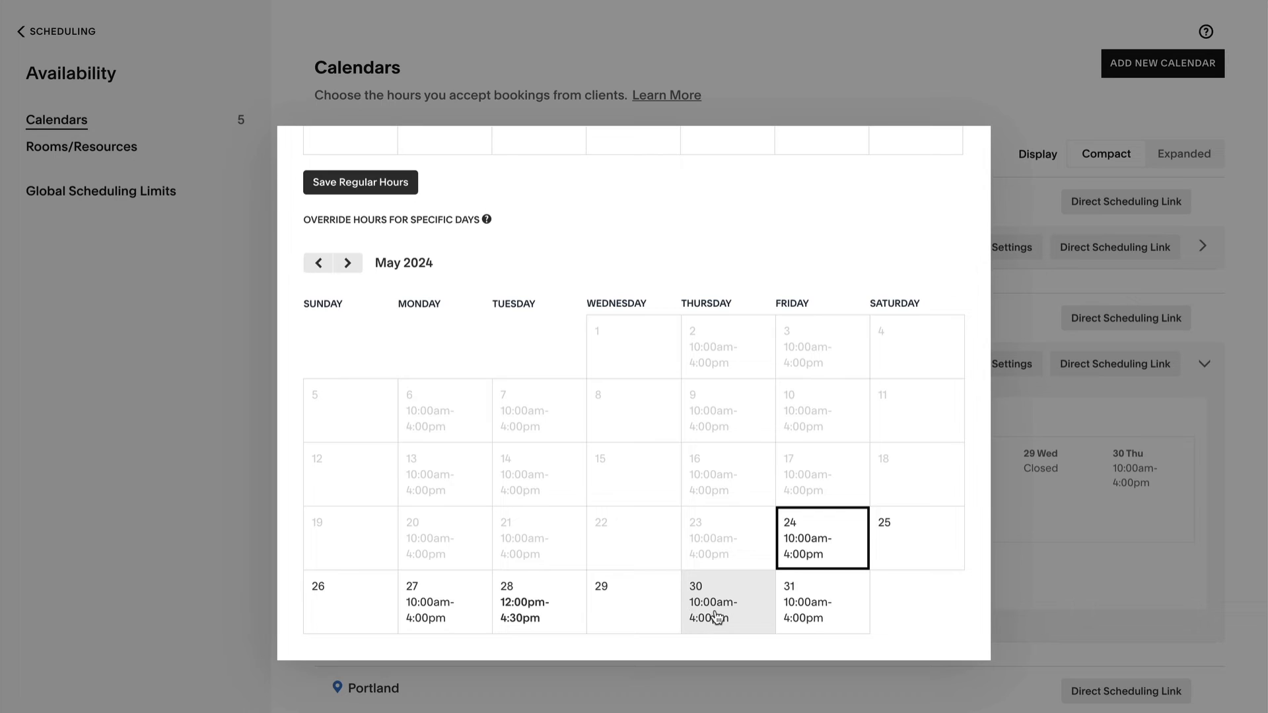
Override May 30 through June 8 with 12:00pm-4:30pm hours.
left_click(726, 602)
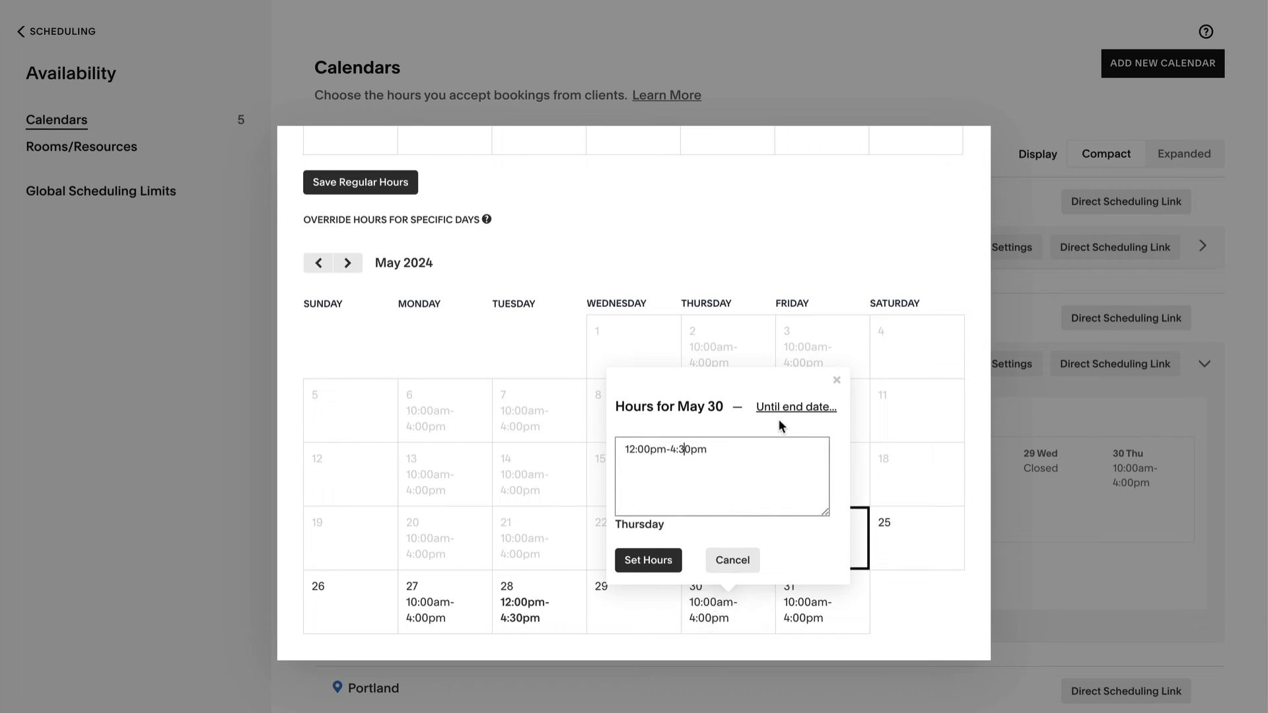
left_click(795, 407)
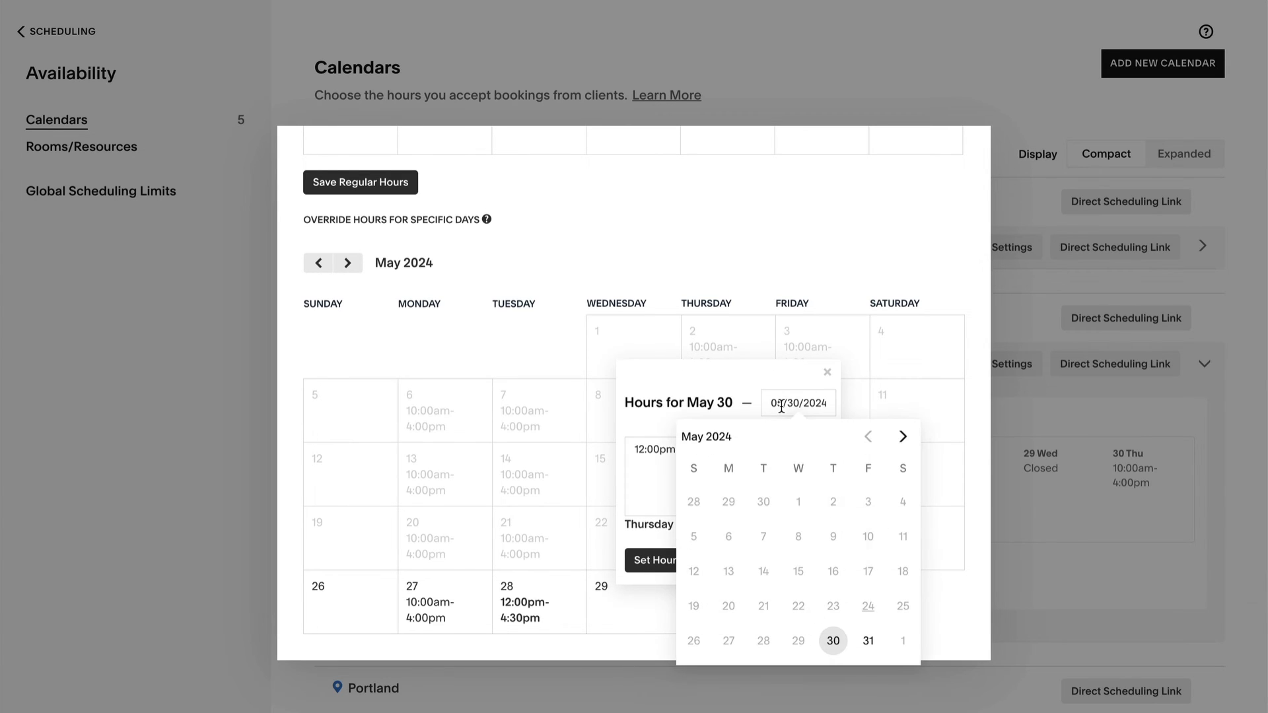
left_click(902, 436)
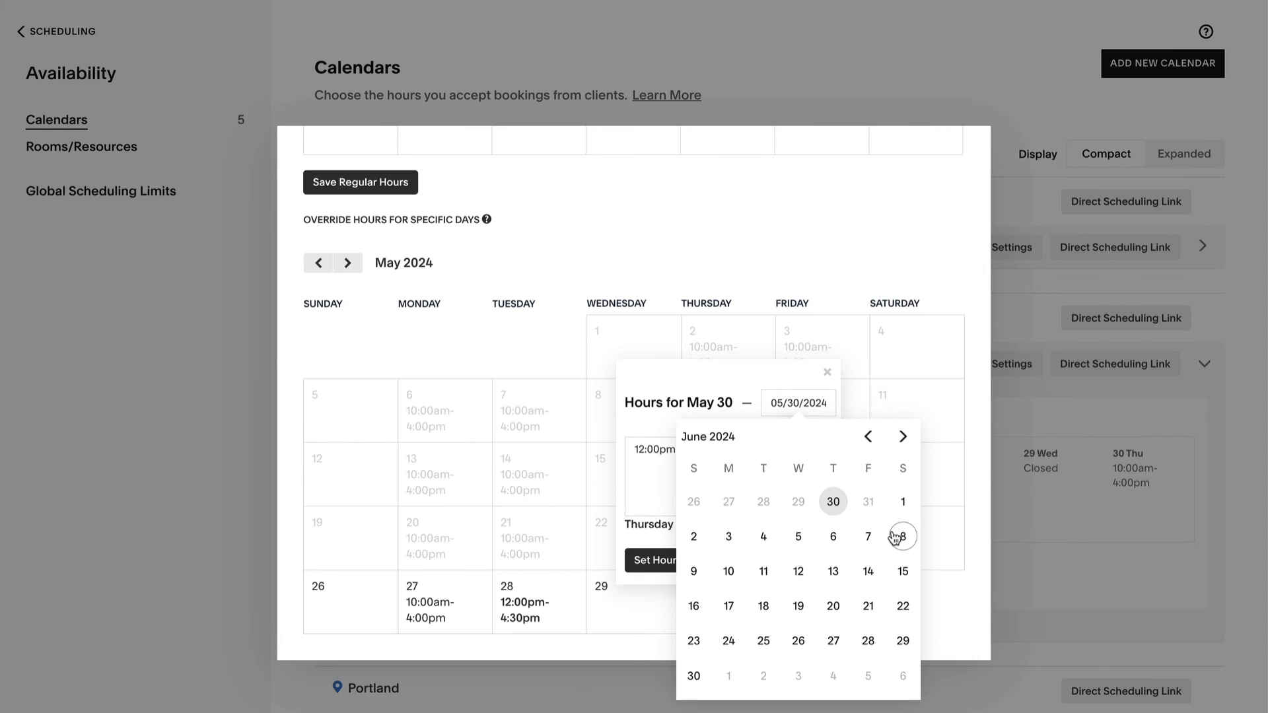
left_click(900, 536)
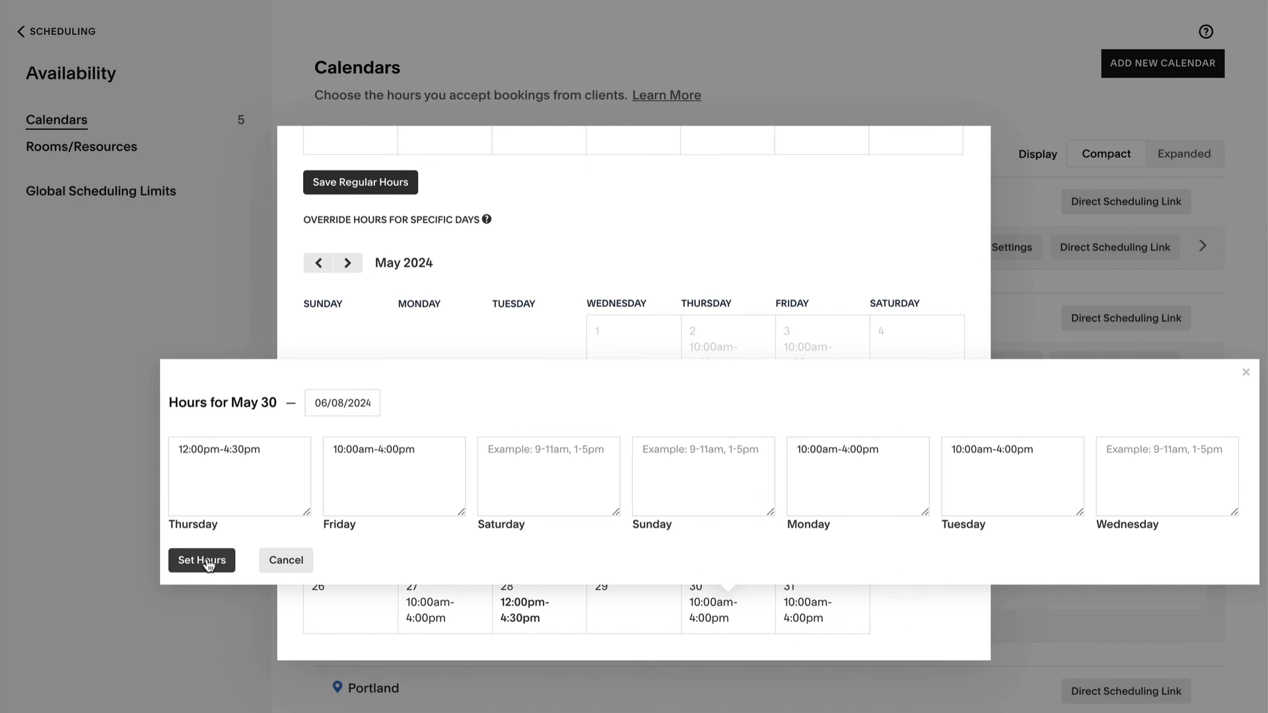
left_click(202, 559)
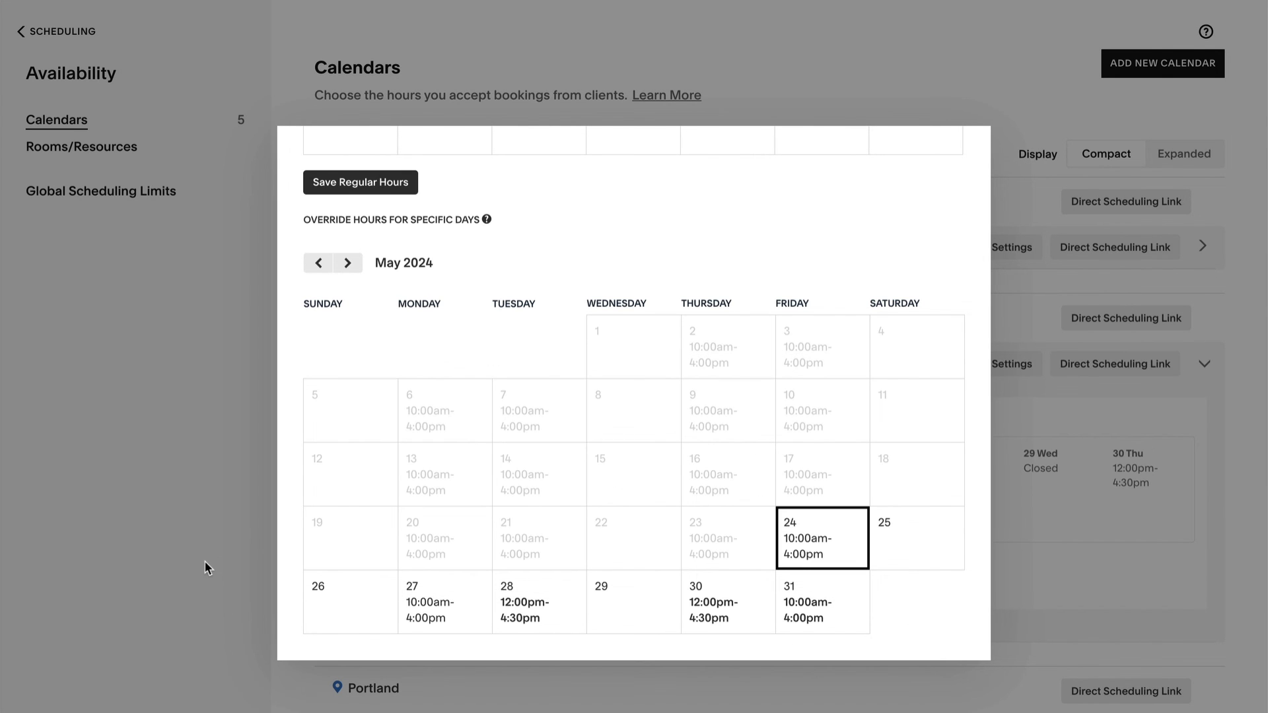